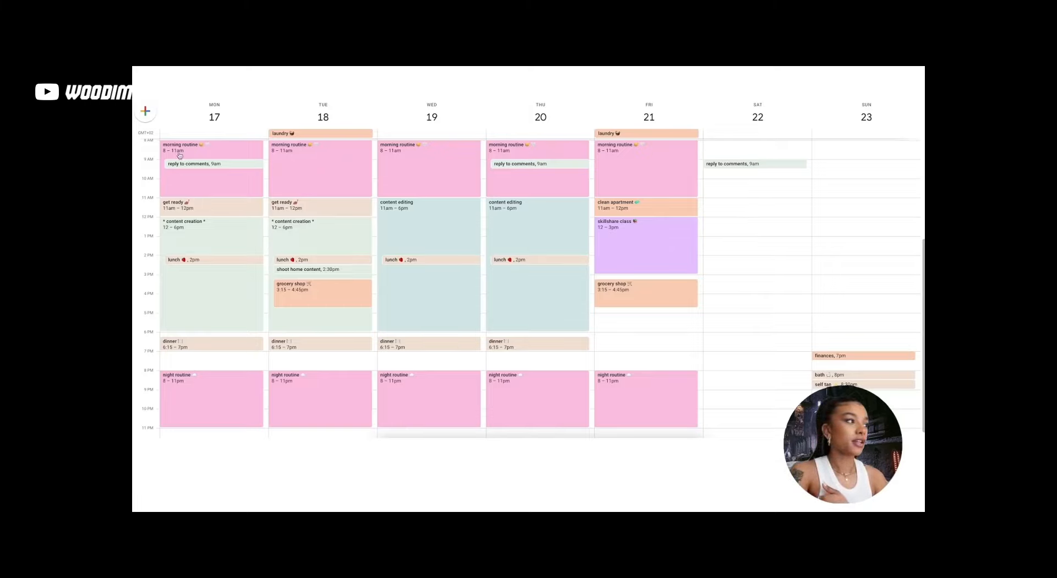
{"action": "mouse_move", "coordinate": [251, 172]}
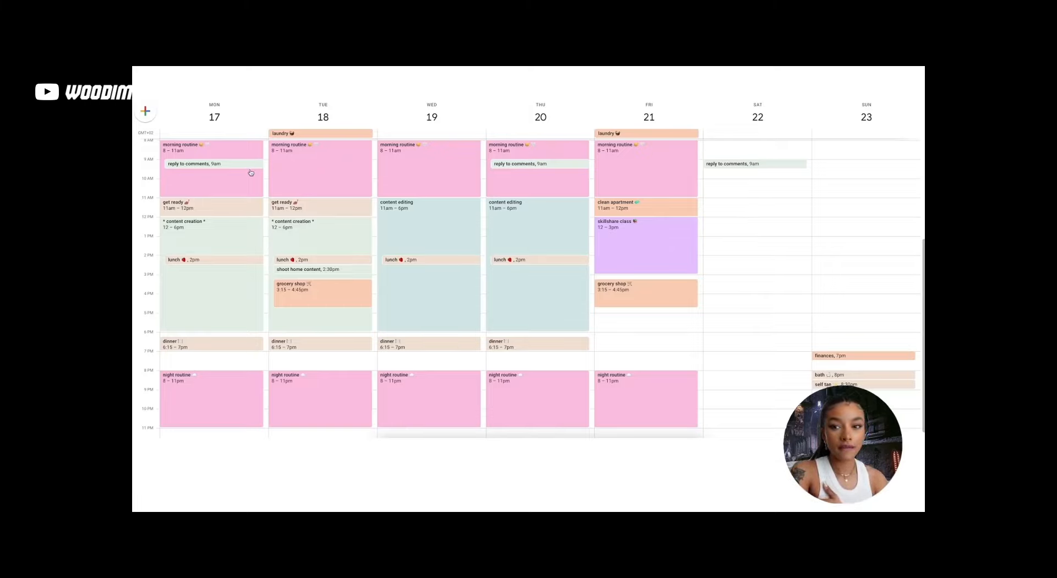